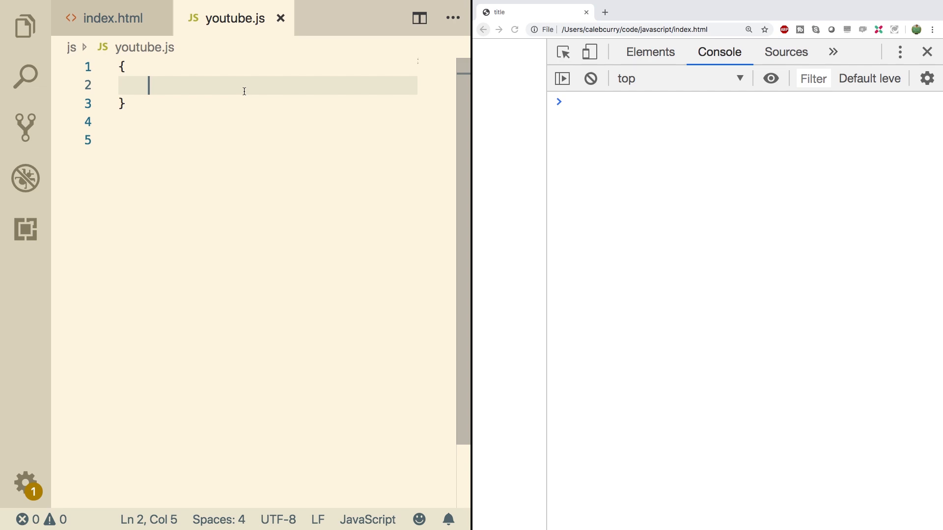
Step: Define an arrow function and a normal function that both return this
text(aroo)
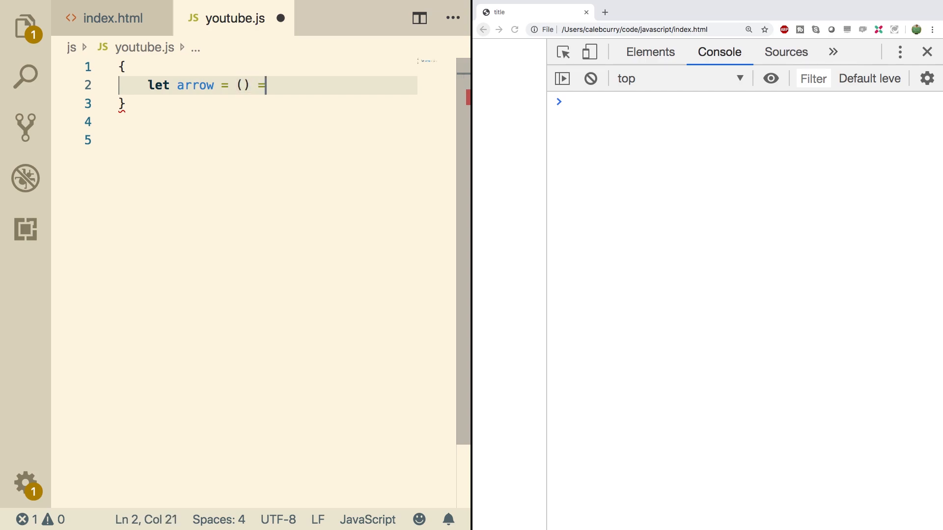
text(>)
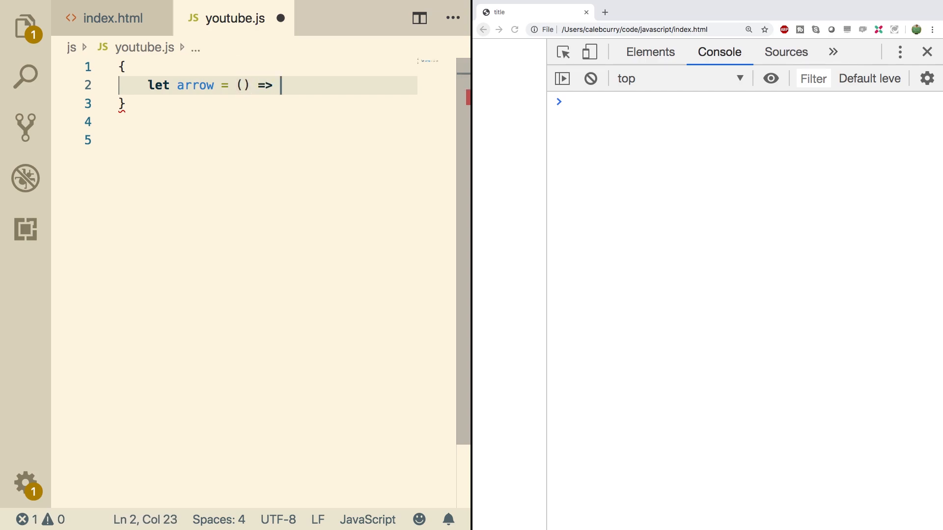
text(this;)
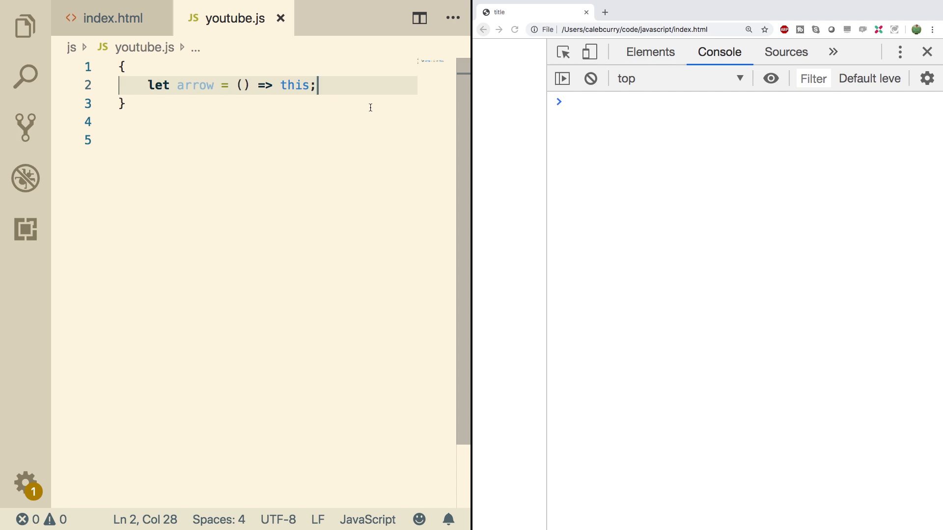
mouse_move(412, 77)
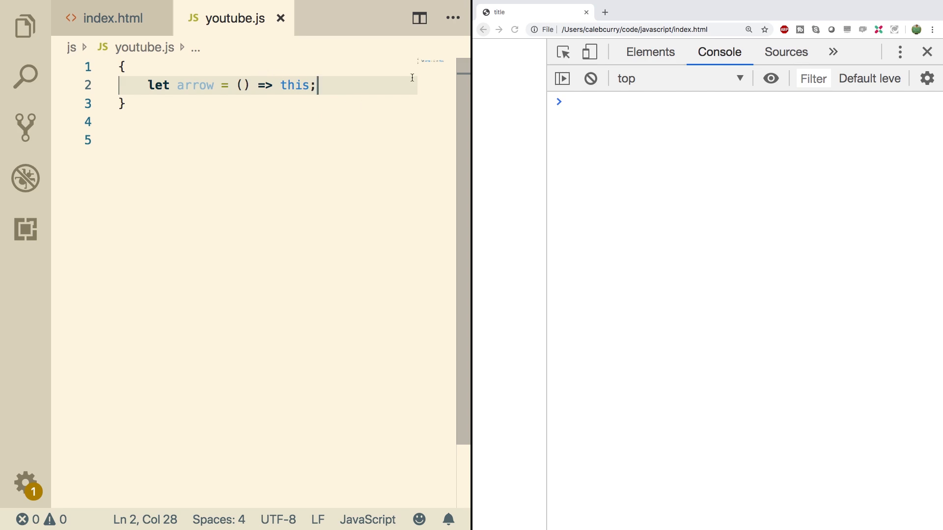
mouse_move(355, 93)
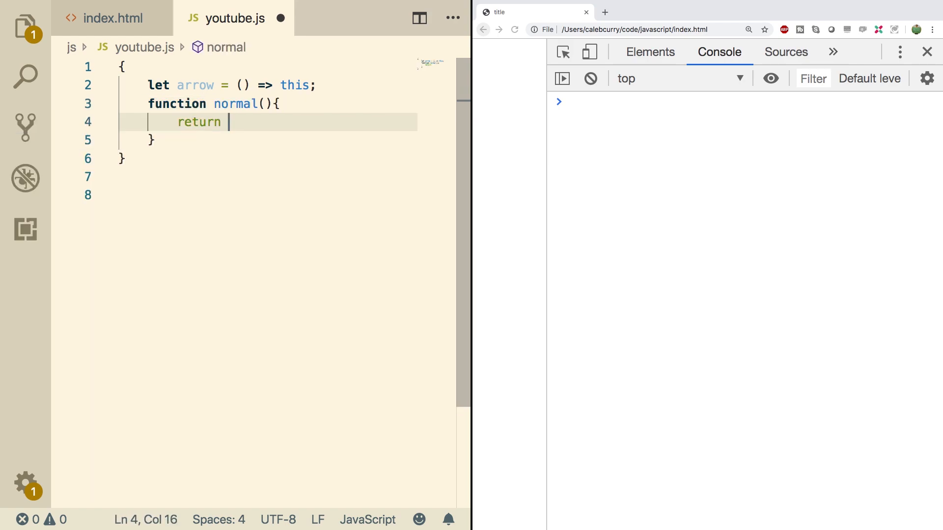
text(this;)
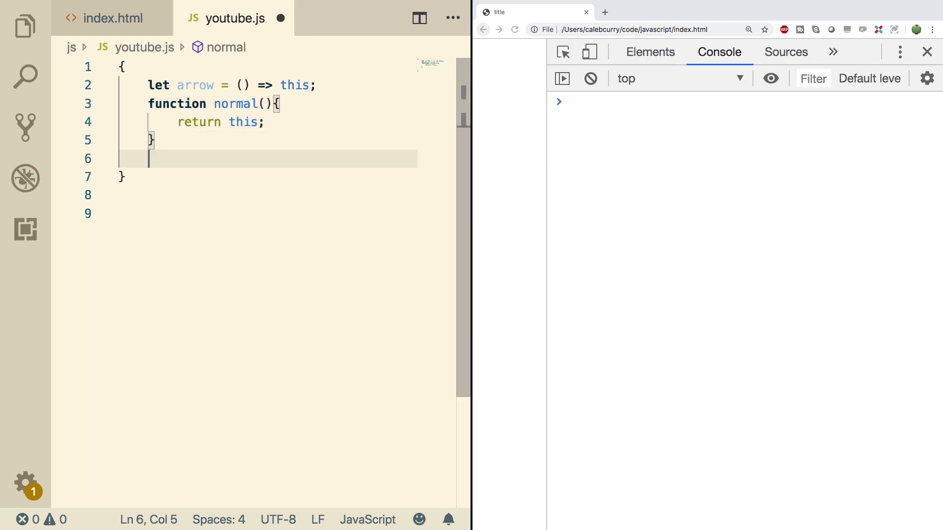
Step: Add console.log lines for the arrow() and normal() call results
text(arrow)
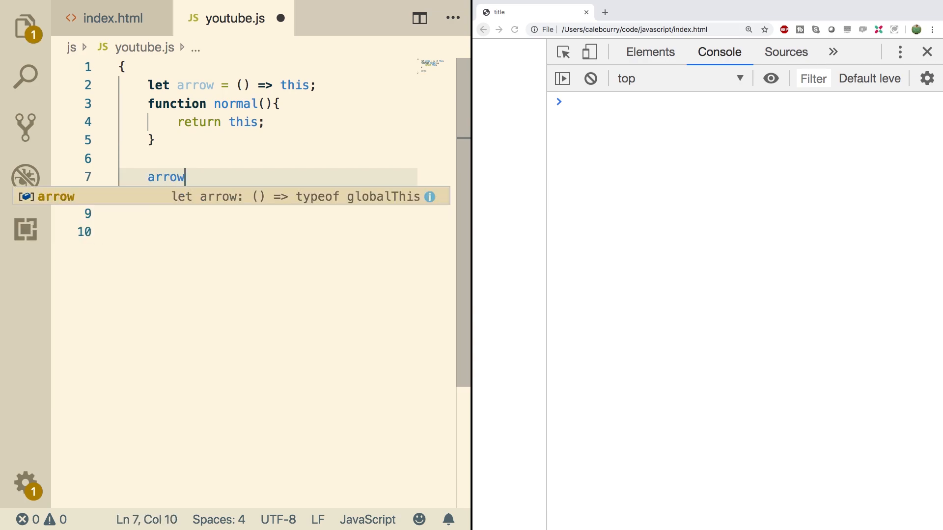
text(();)
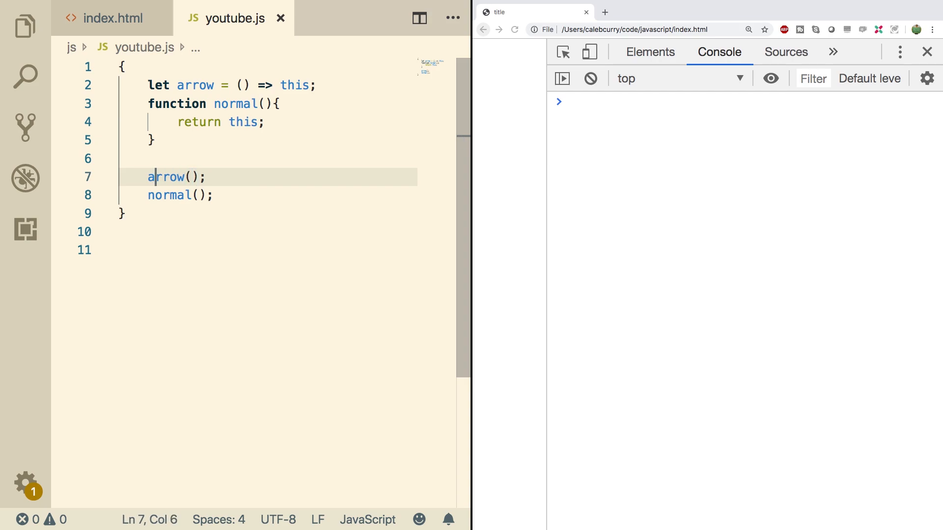
text(console.log()
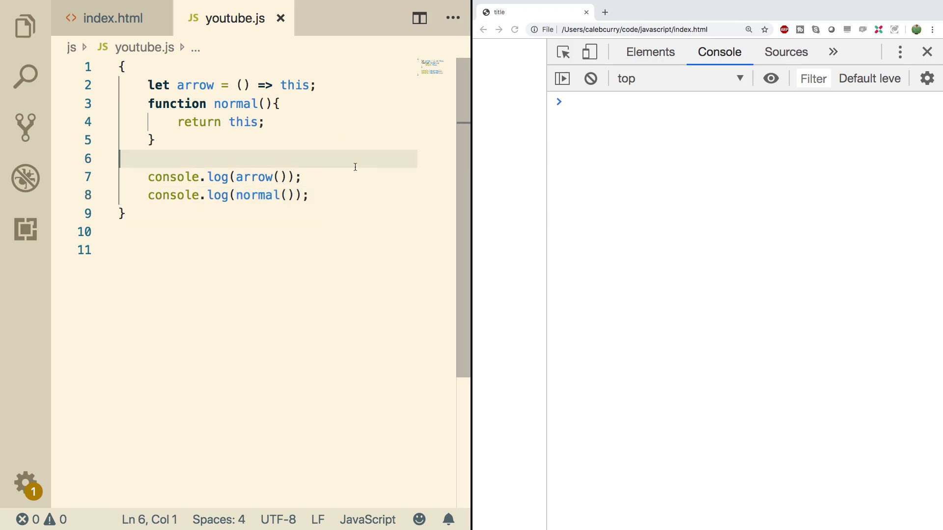
Step: Reload the Chrome page so the console shows Window for both arrow() and normal()
click(310, 195)
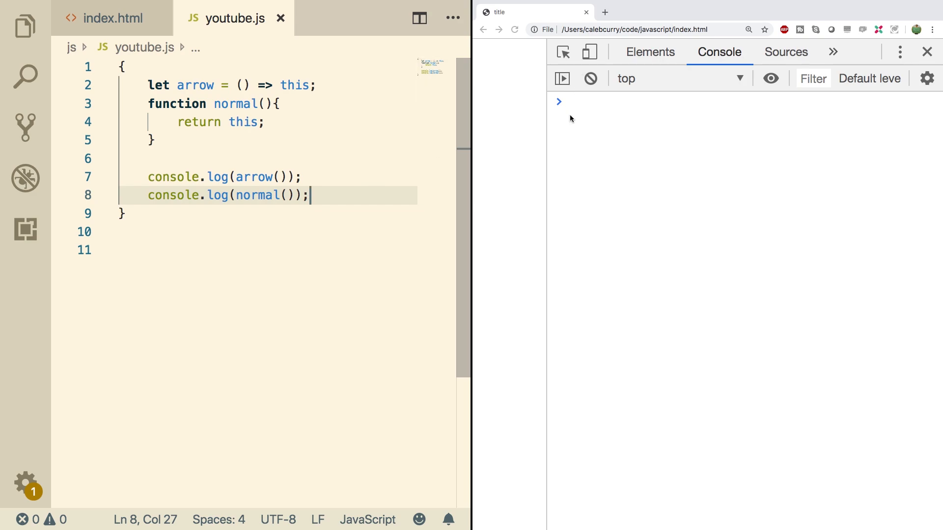
click(514, 30)
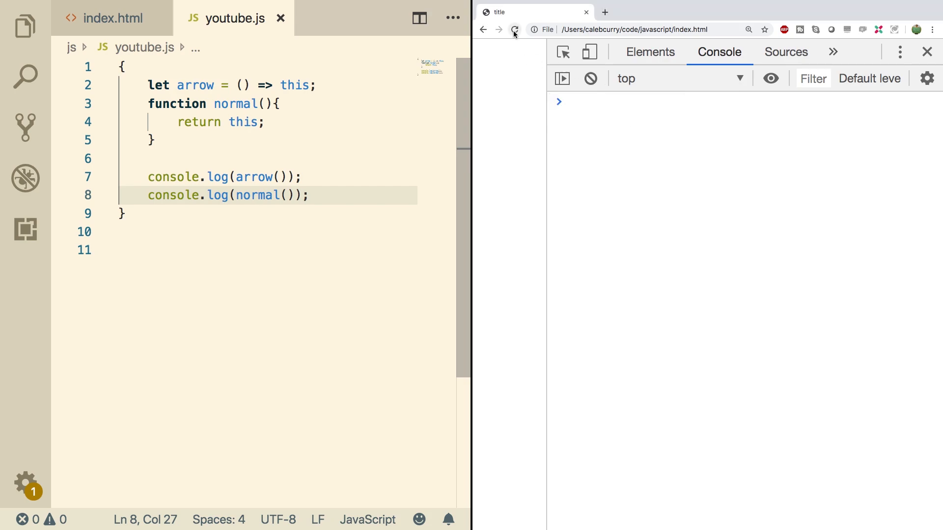
click(514, 29)
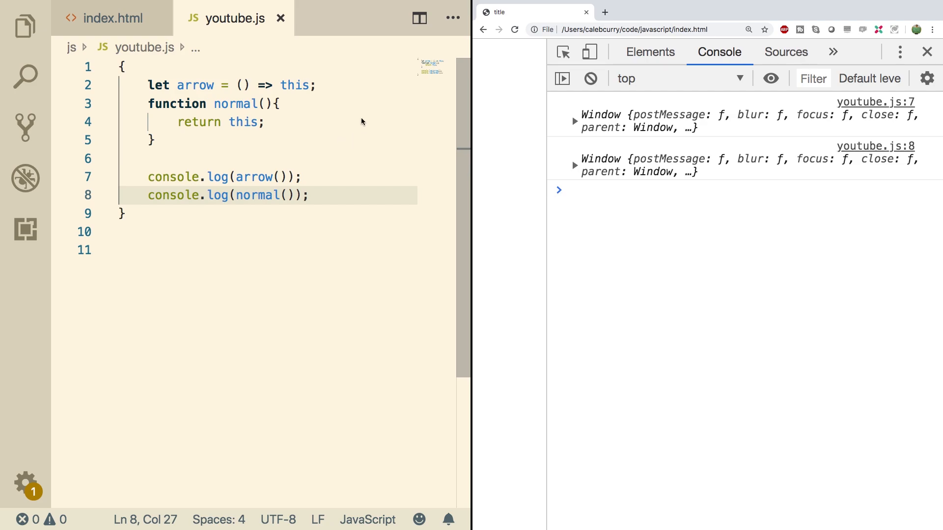
mouse_move(347, 107)
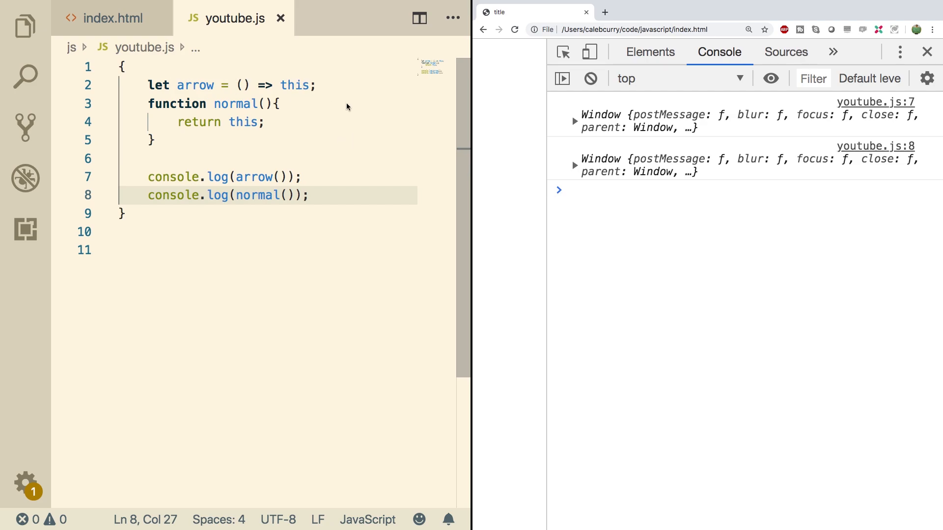
mouse_move(356, 95)
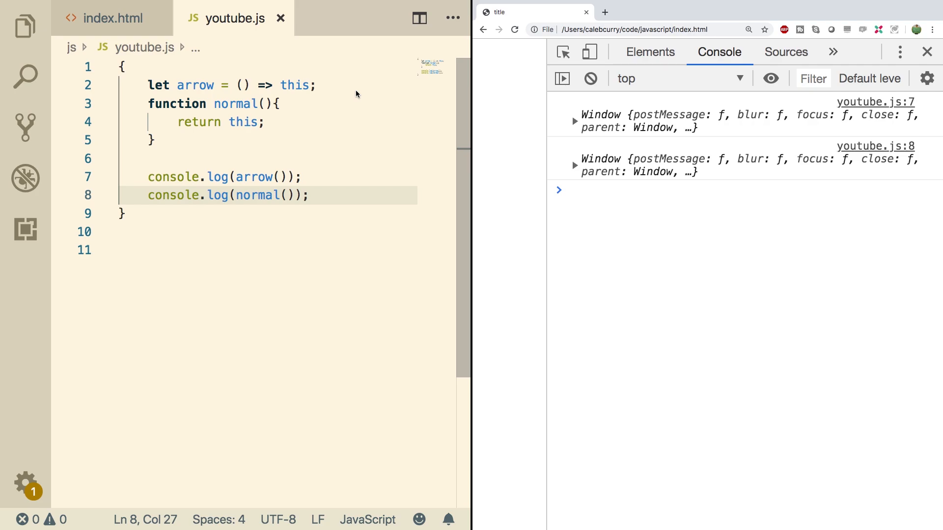
mouse_move(332, 203)
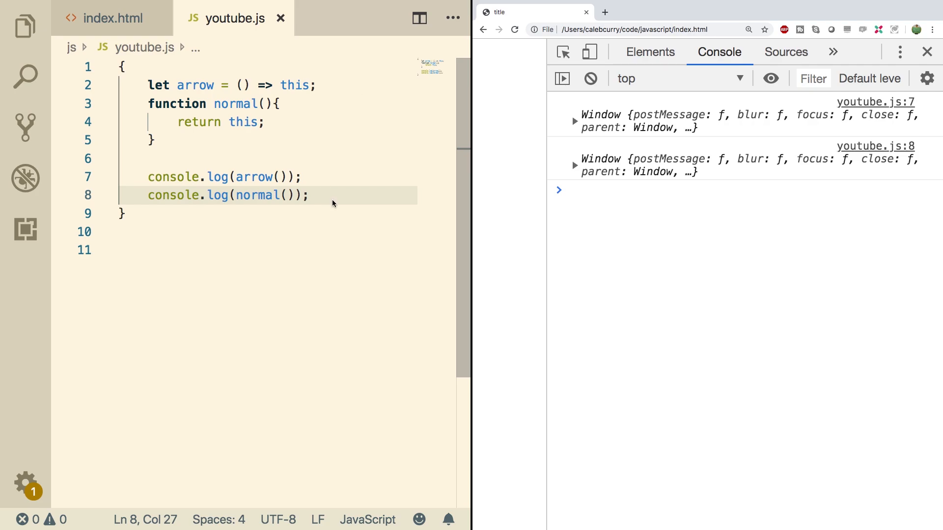
Step: Create a functions object holding the arrow and normal functions
key(enter)
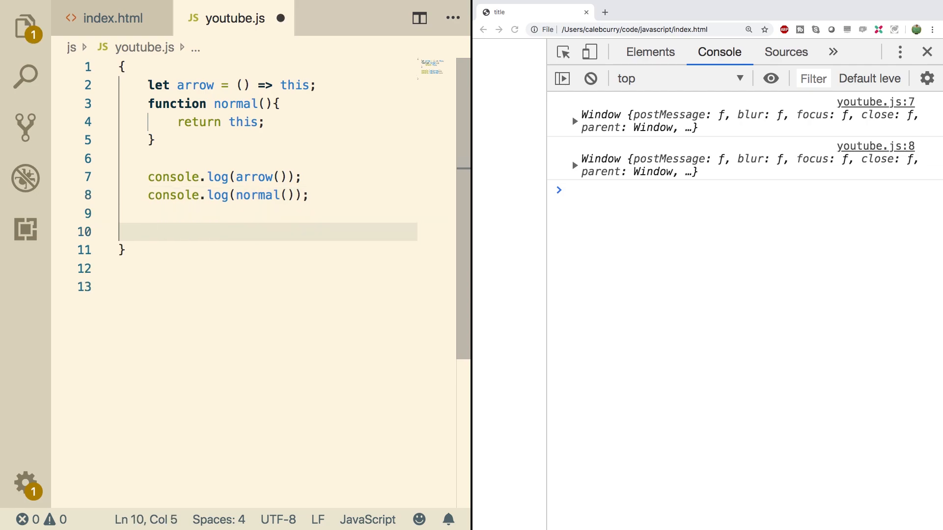
text(let functions = {)
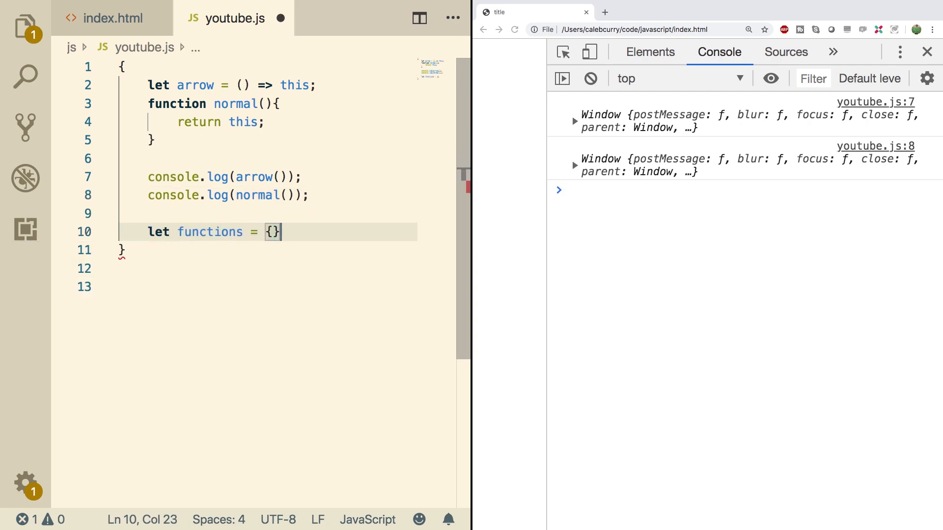
text(;)
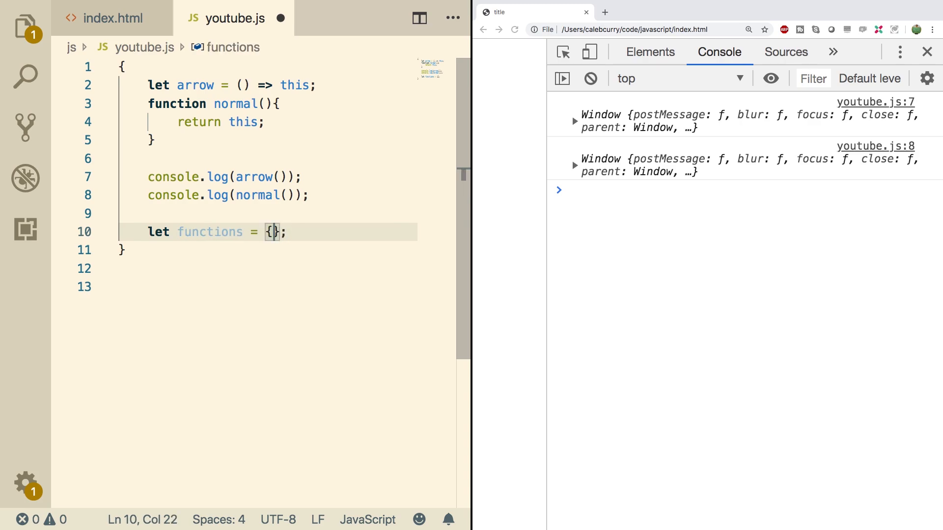
text(arrow: arrow,)
text(n)
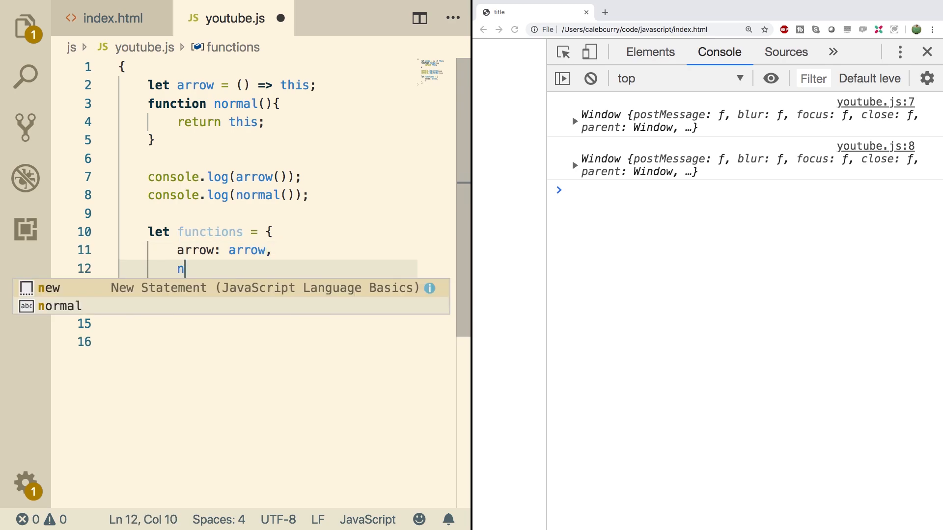
text(ormal: normal)
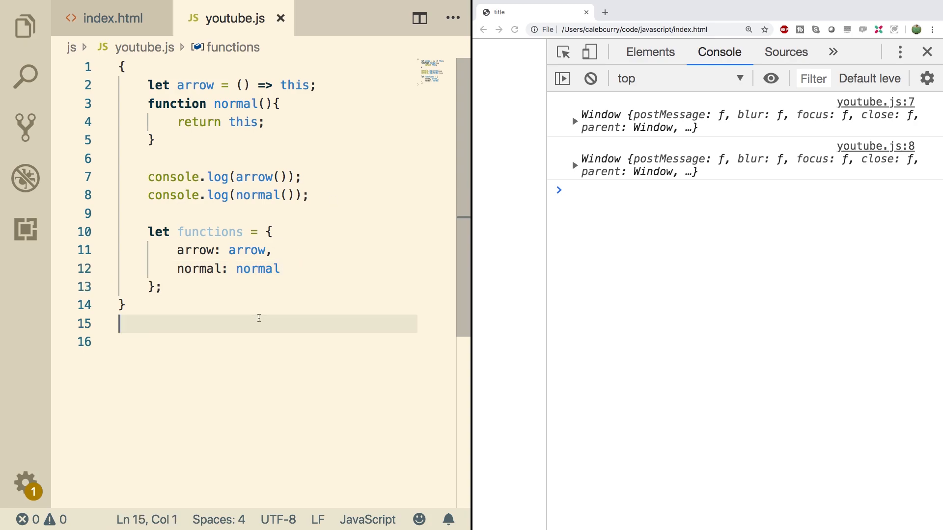
Step: Log the functions object and expand it in the Chrome console
double_click(193, 250)
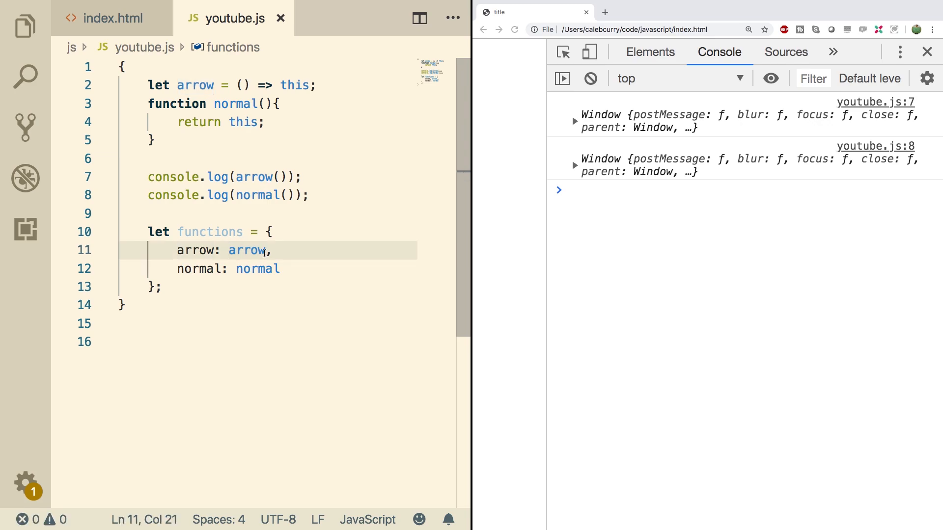
text(())
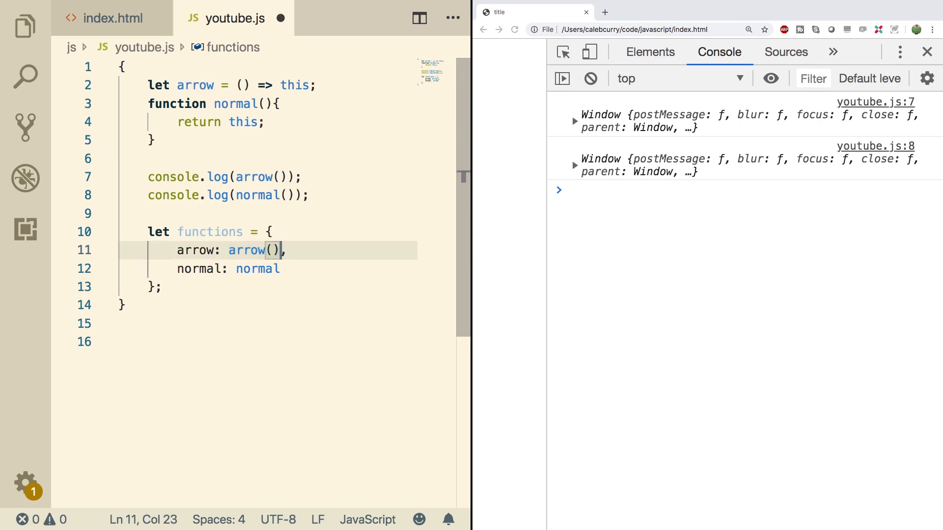
key(Backspace)
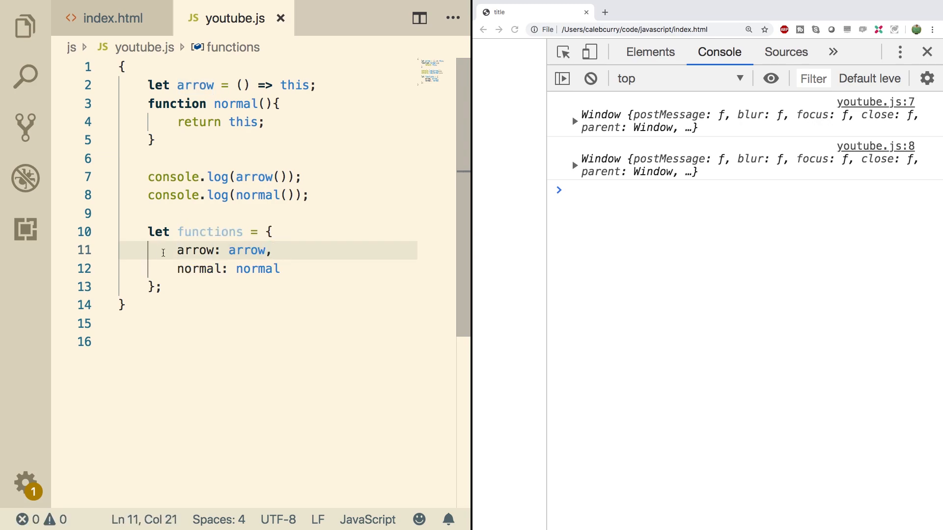
text(console.log()
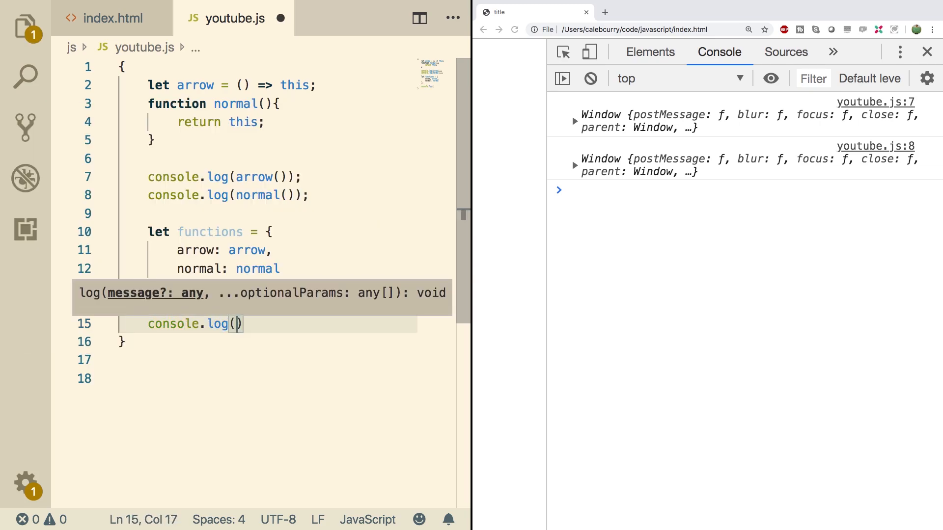
text(functions);)
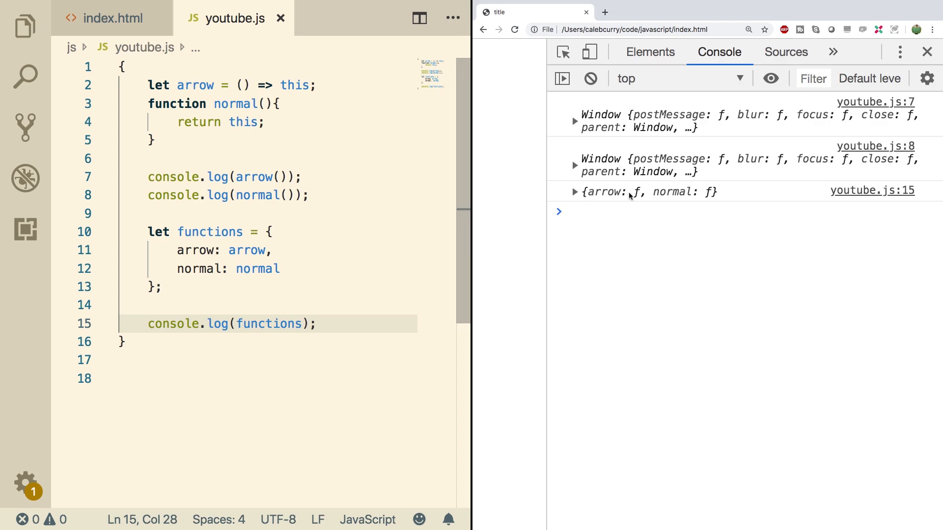
click(575, 191)
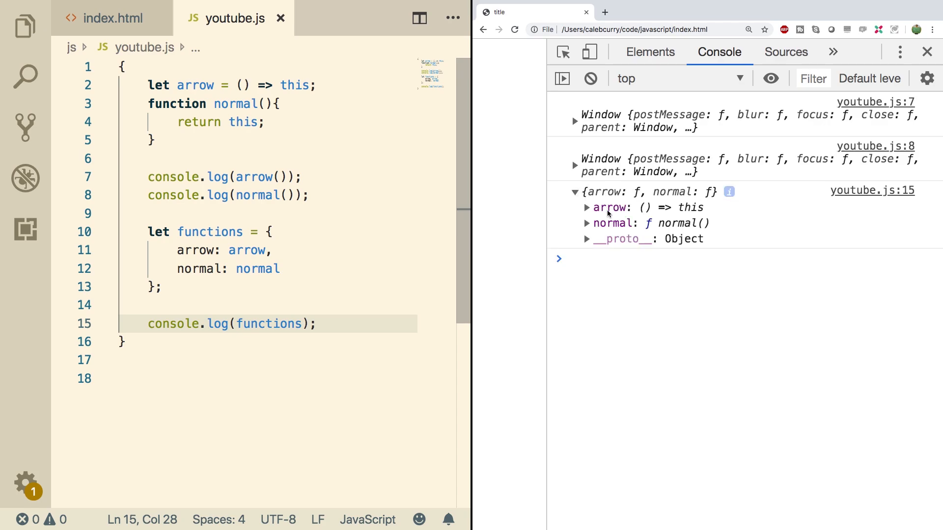
mouse_move(613, 223)
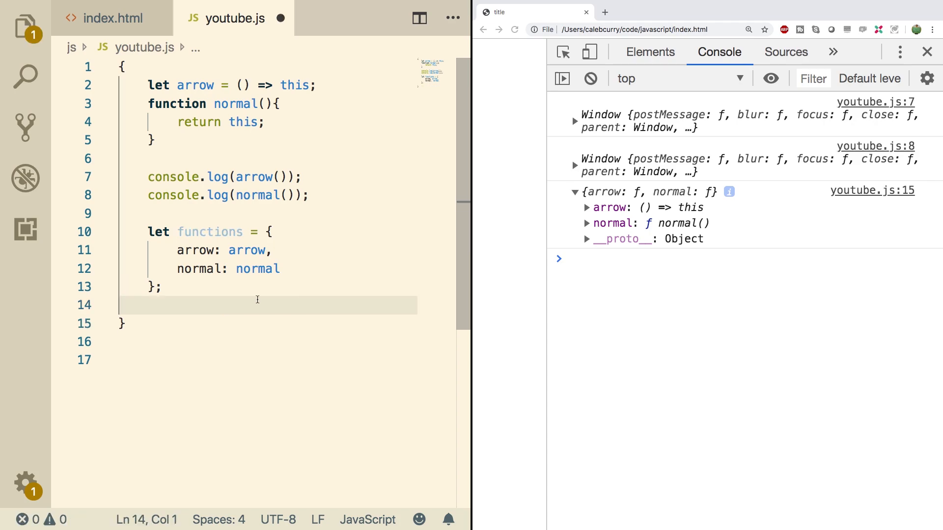
Step: Log functions.normal() and expand the returned functions object in the console
key(Enter)
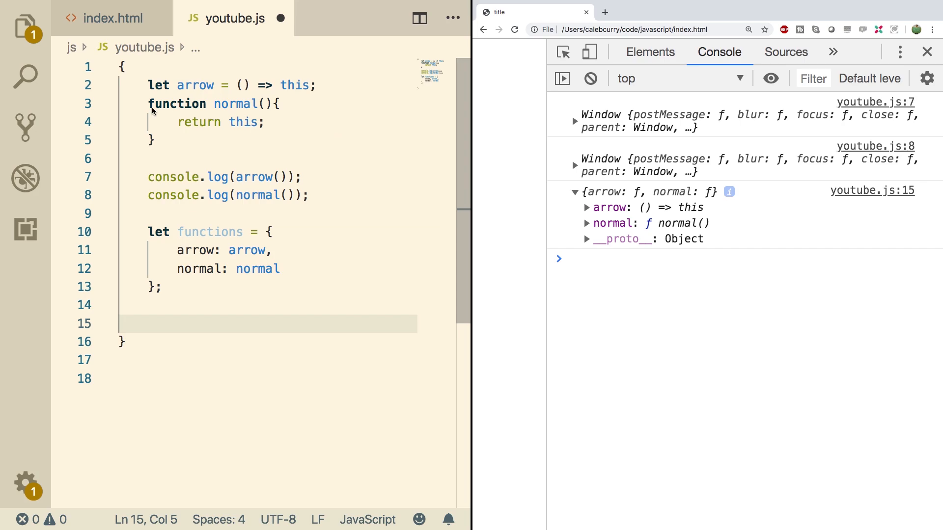
mouse_move(234, 320)
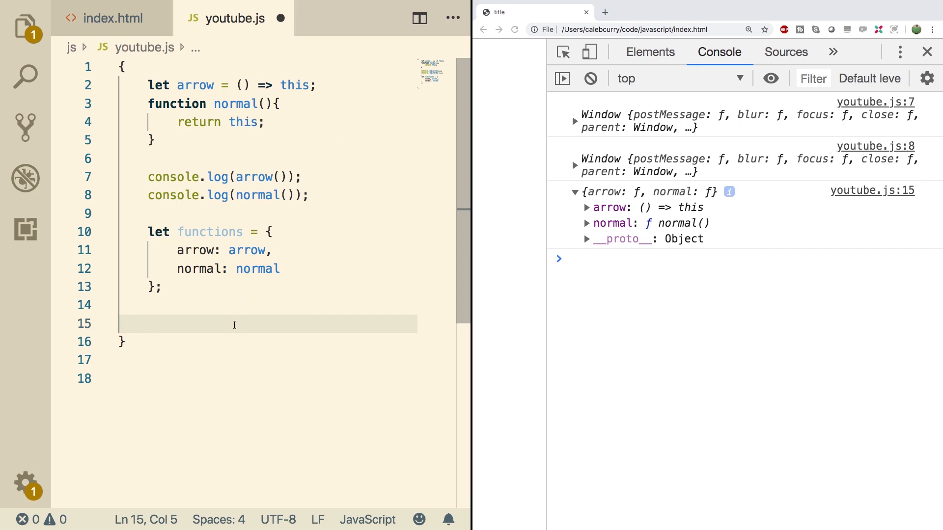
text(functions.norm)
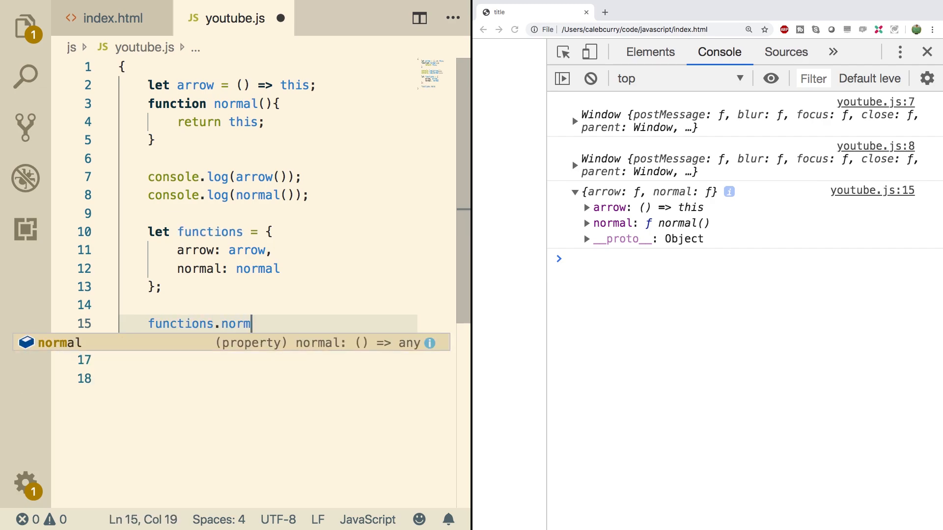
text(al();)
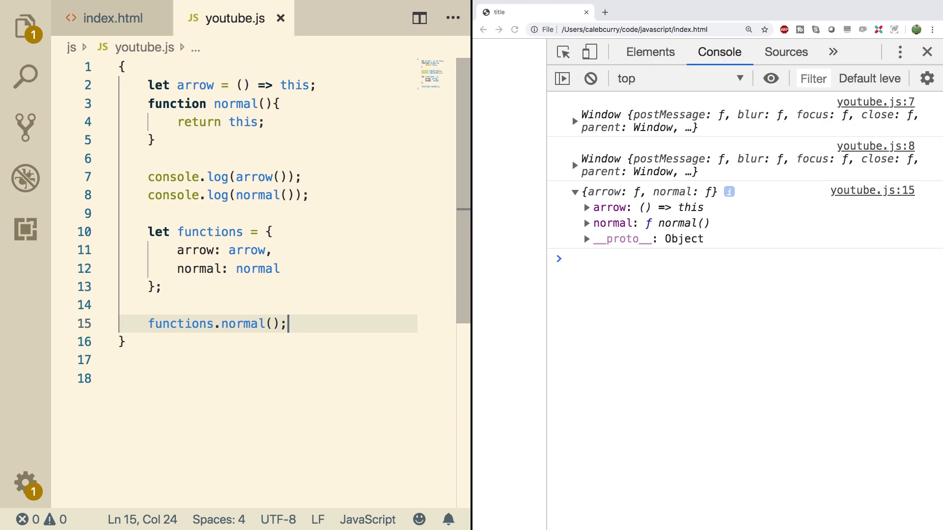
click(514, 29)
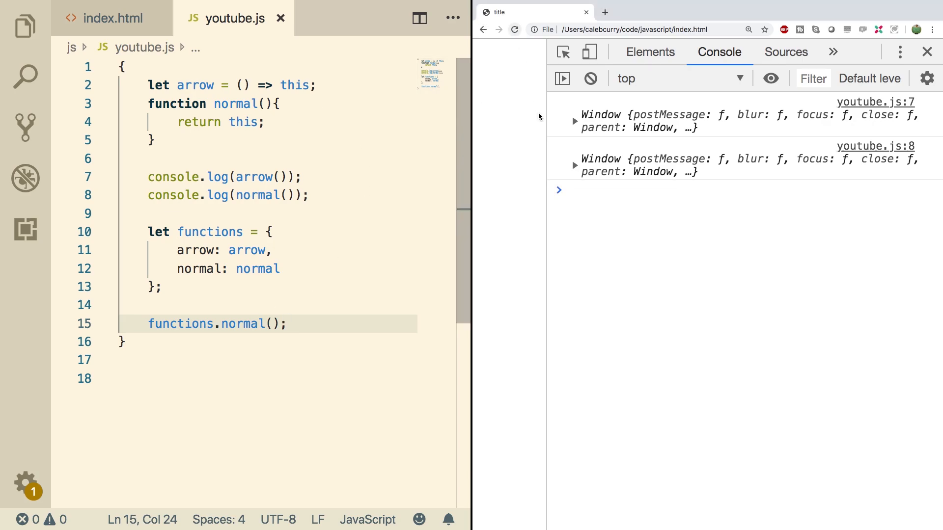
double_click(180, 324)
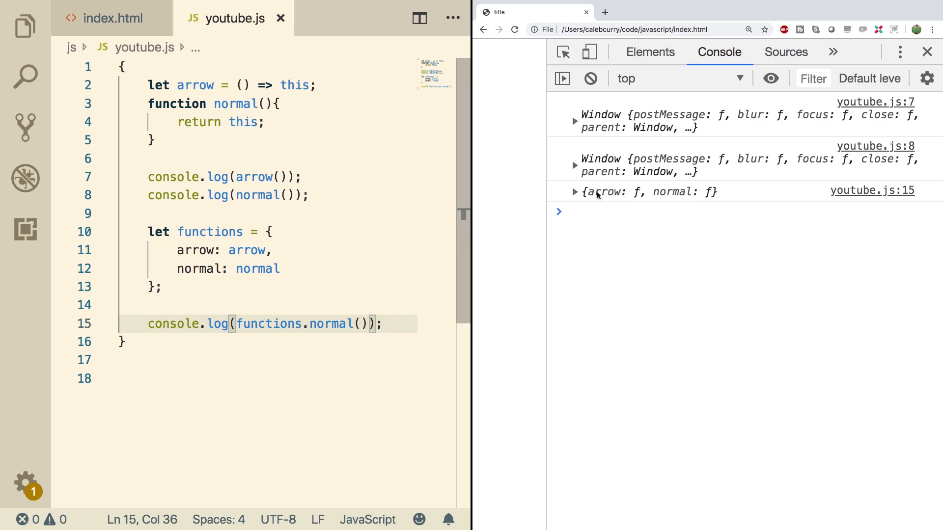
click(575, 191)
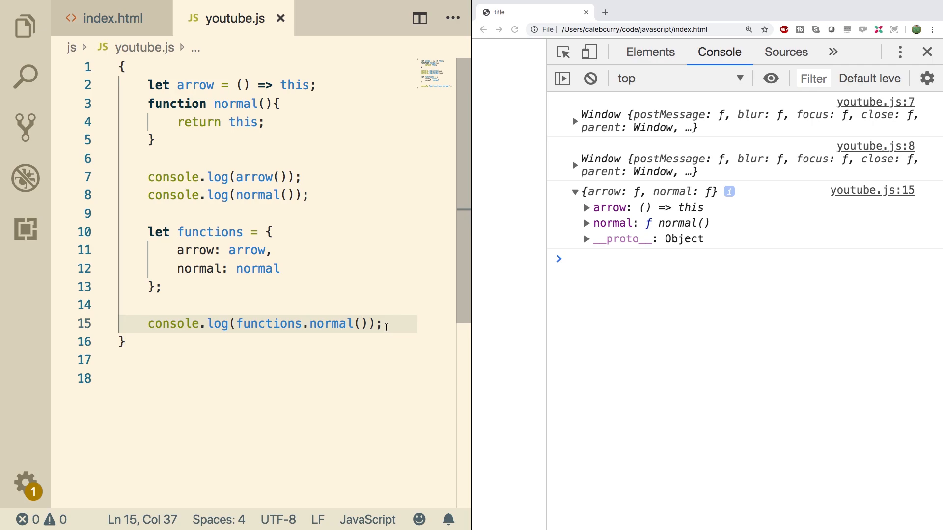
key(Enter)
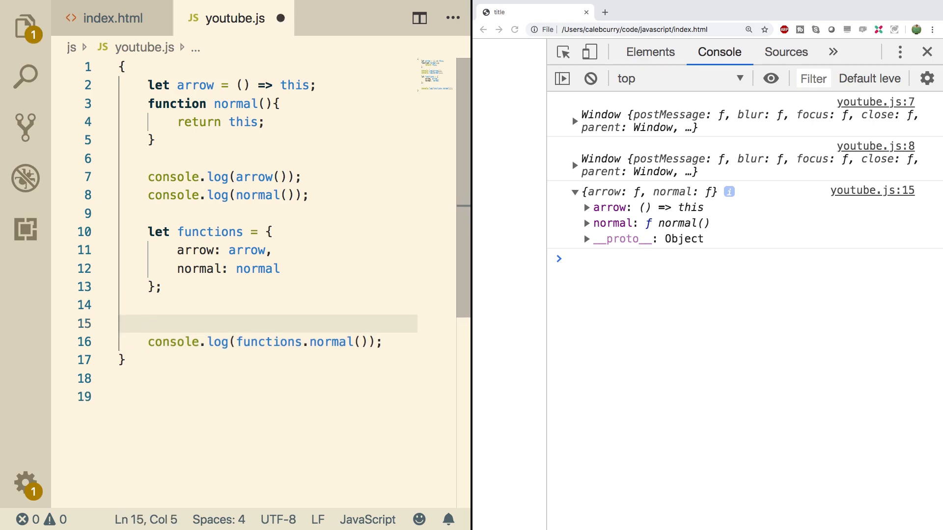
Step: Add console.log(functions.arrow()) above the normal log and expand its Window result
text(console.log();)
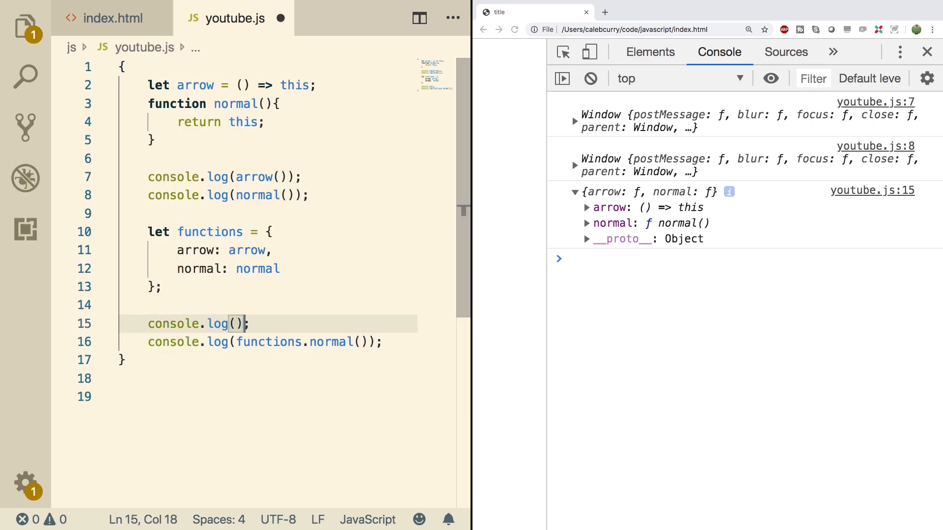
text(functions.arrow()
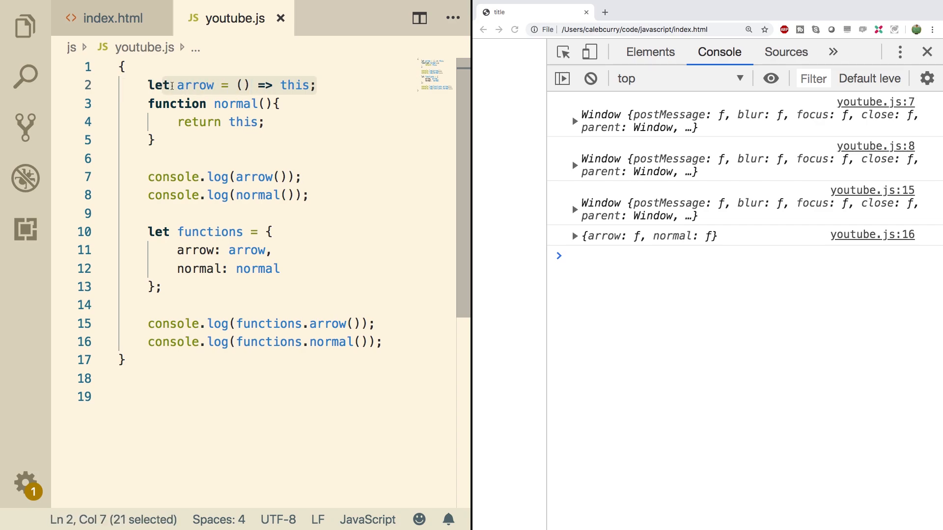
click(286, 85)
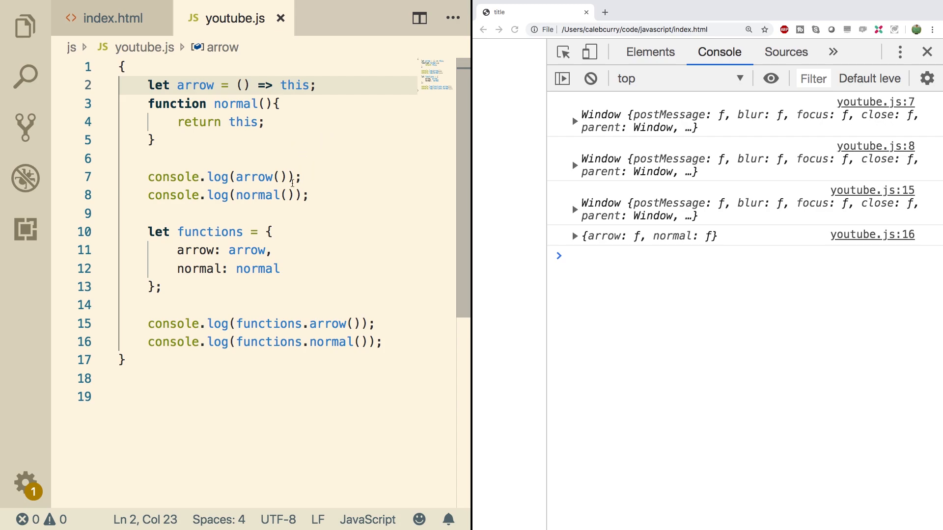
double_click(254, 177)
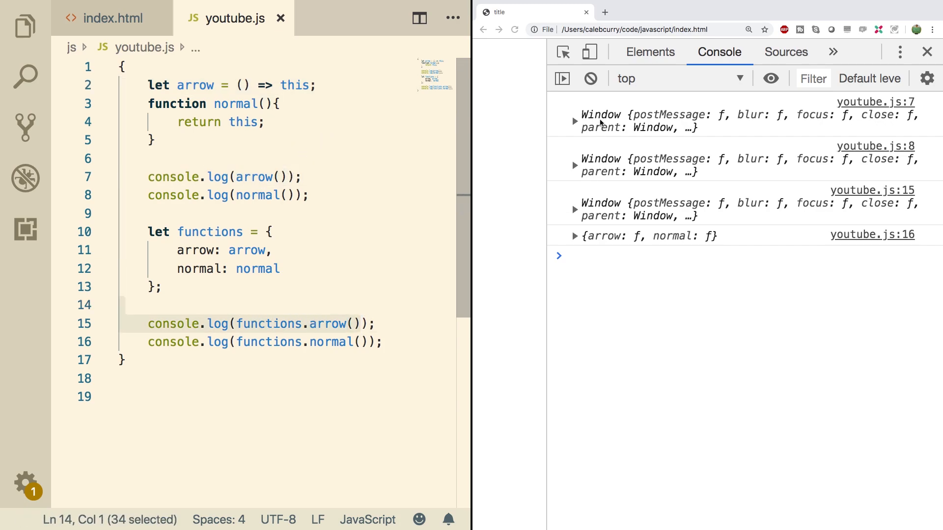
click(575, 210)
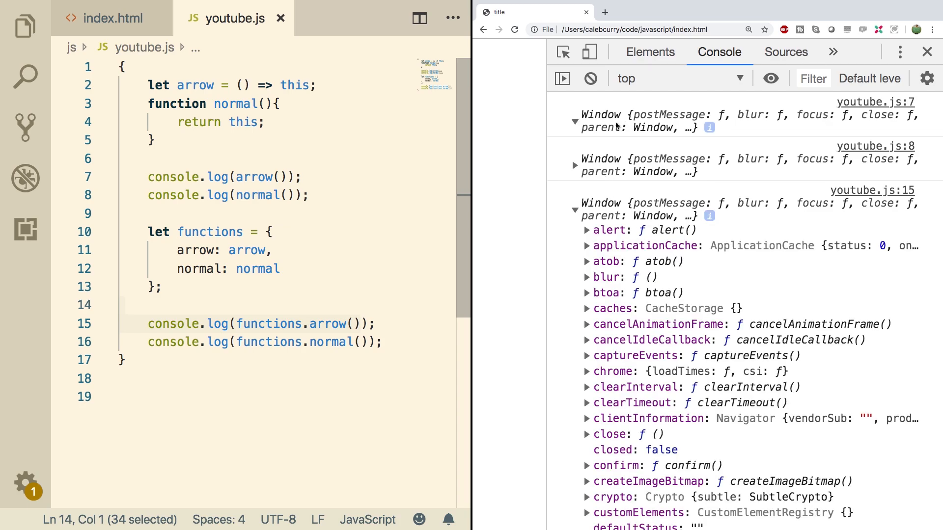